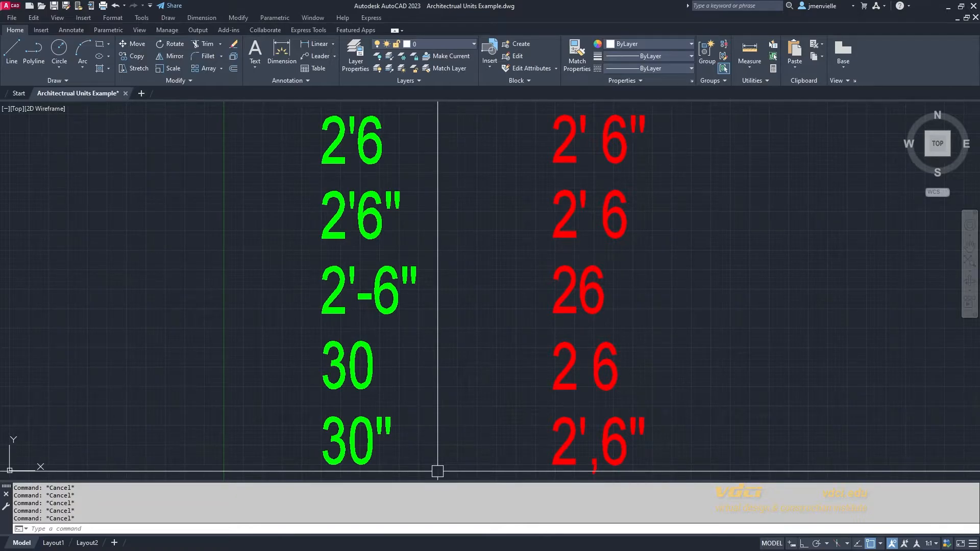
click(571, 159)
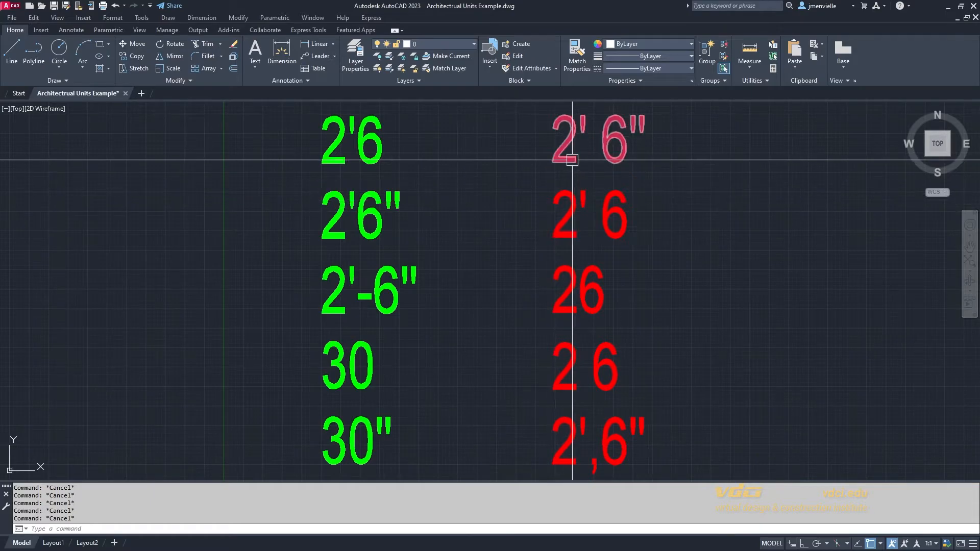